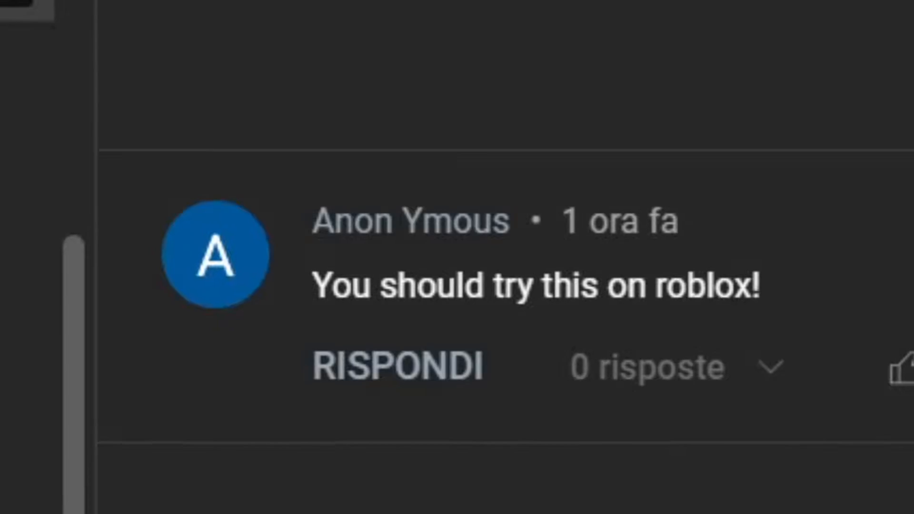
# - Install Roblox for free using the Gratis button on its Microsoft Store listing
pyautogui.scroll(-3)
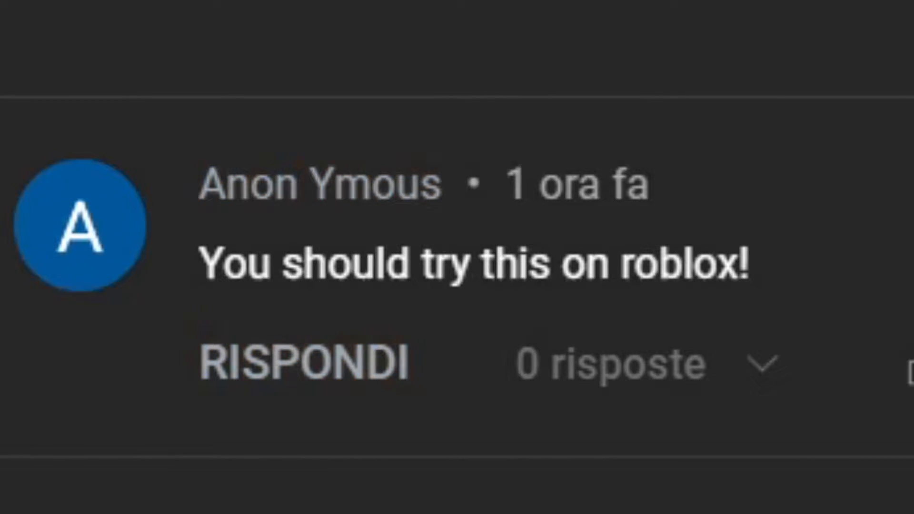
pyautogui.write('challenge accepted')
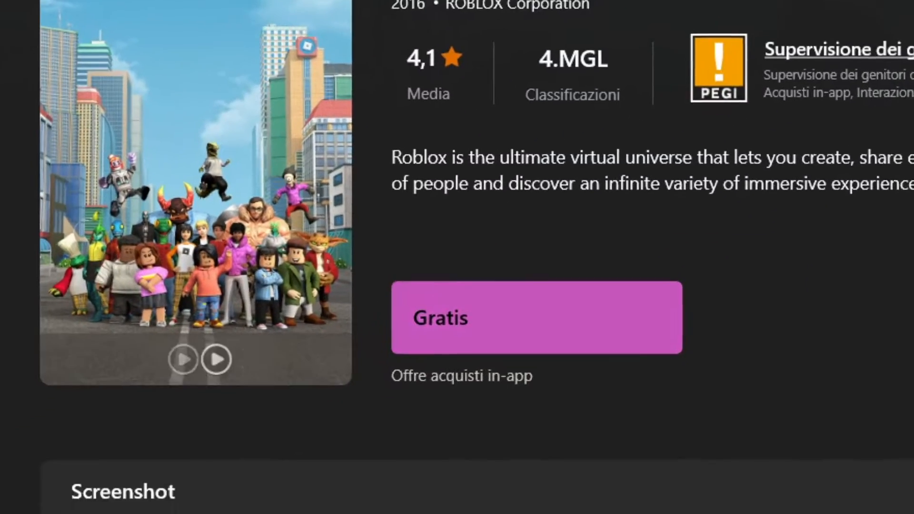
pyautogui.click(536, 317)
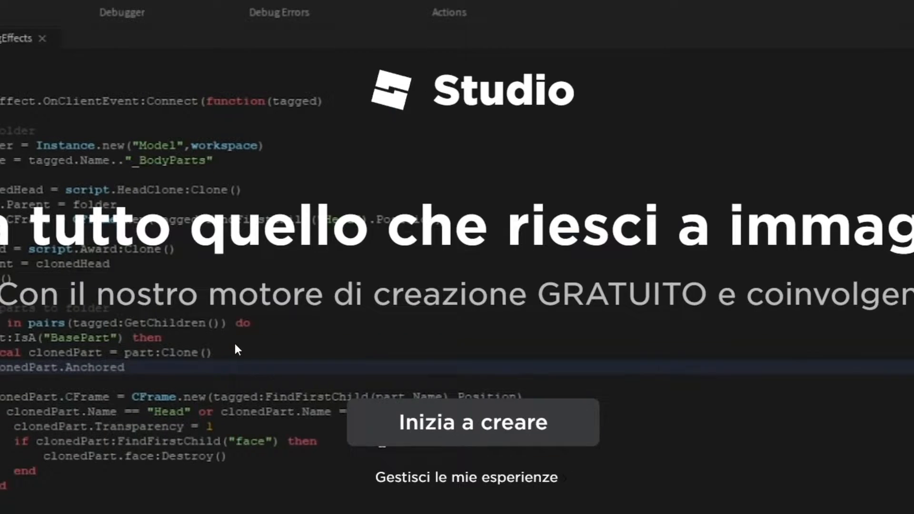
# - Choose 'Inizia a creare' on the Studio welcome page to open the Combat template
pyautogui.click(473, 423)
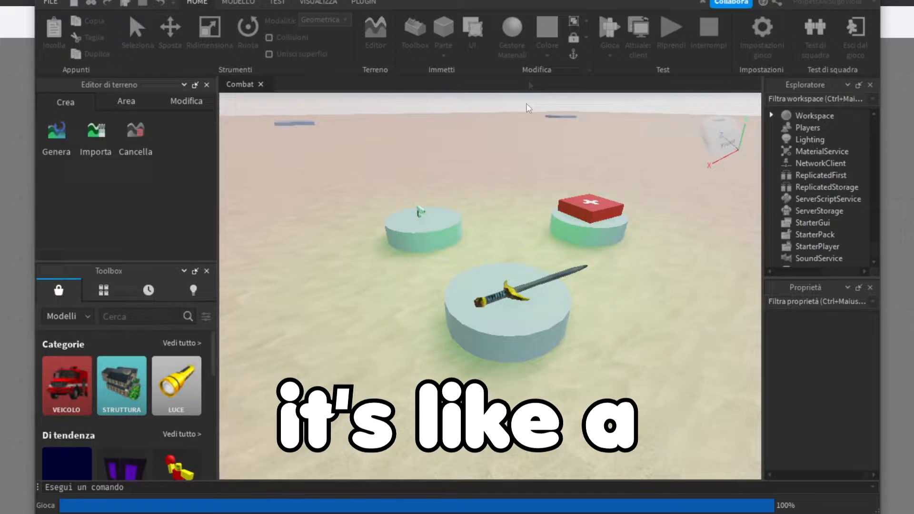
# - Playtest the Combat template and dismiss the client/server tip with 'Tutto chiaro!'
pyautogui.click(609, 29)
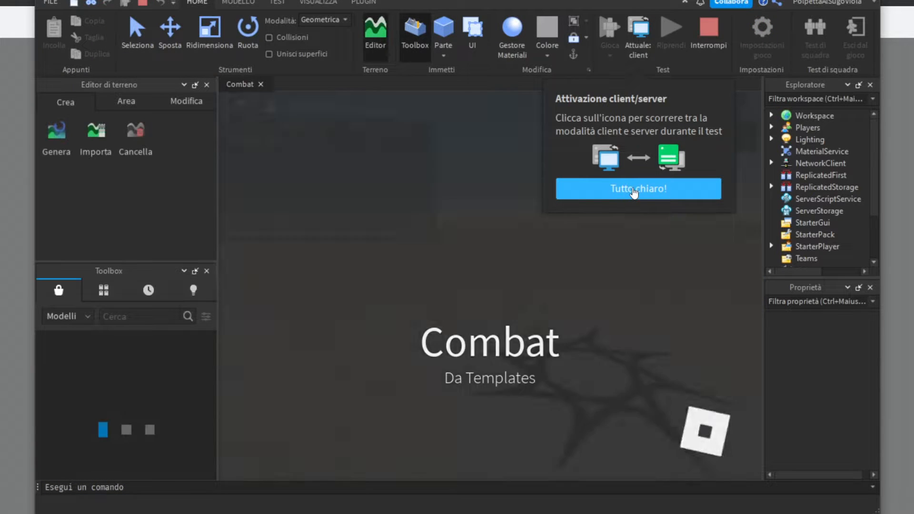
pyautogui.click(638, 189)
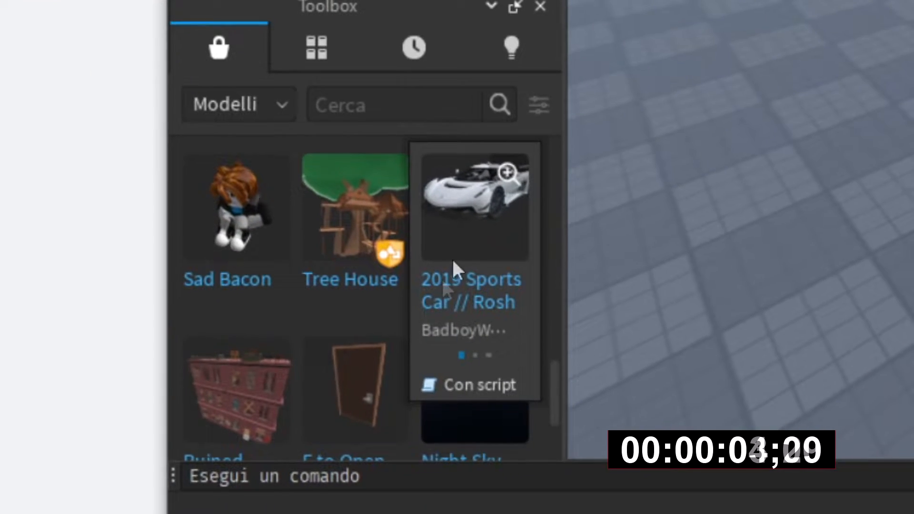
# - Insert the sports car, Stairs Obby Part and Jumpscare Kit, accept the script warning, then playtest
pyautogui.click(475, 206)
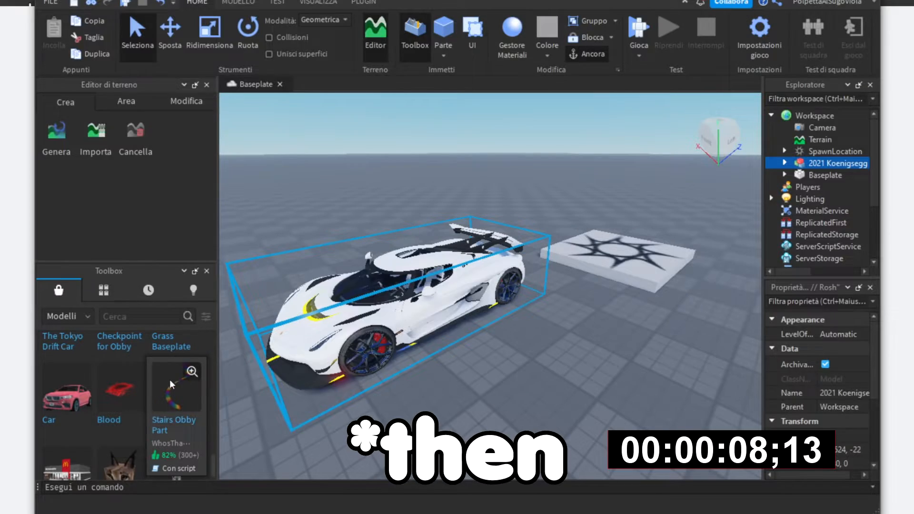
pyautogui.click(639, 26)
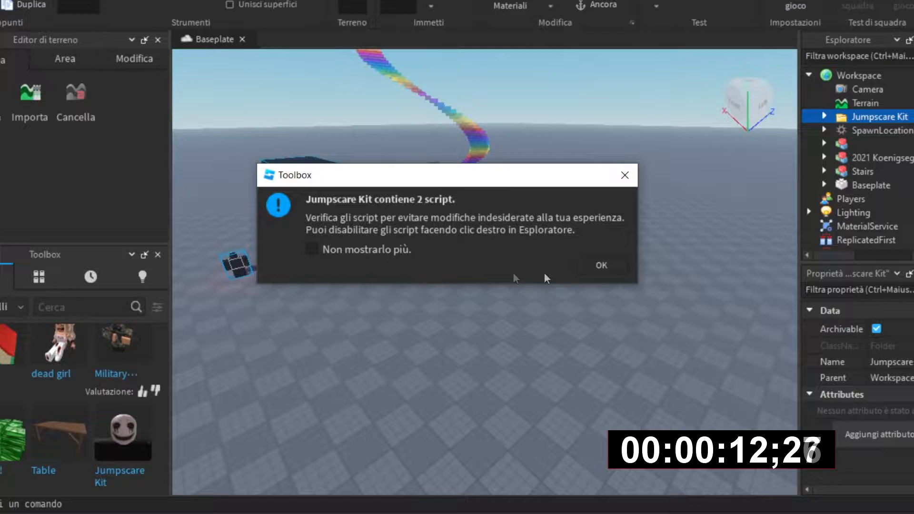
pyautogui.click(601, 265)
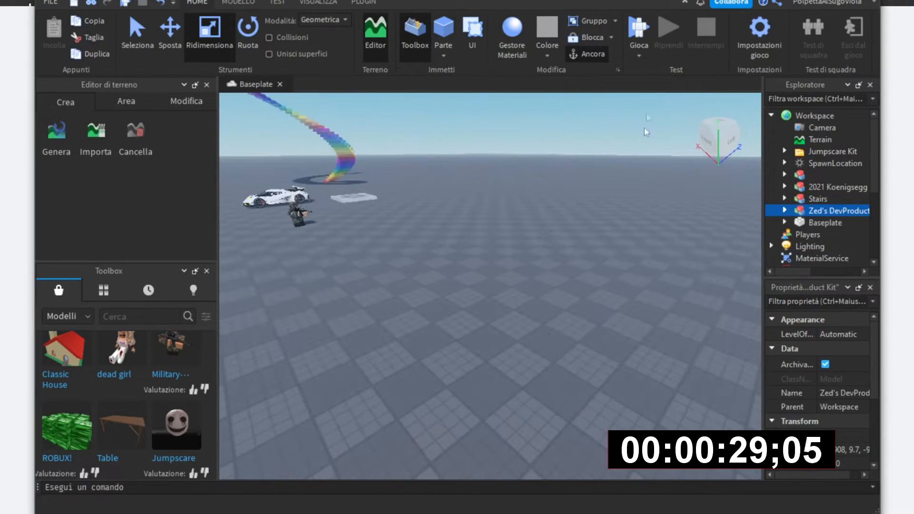
pyautogui.click(638, 28)
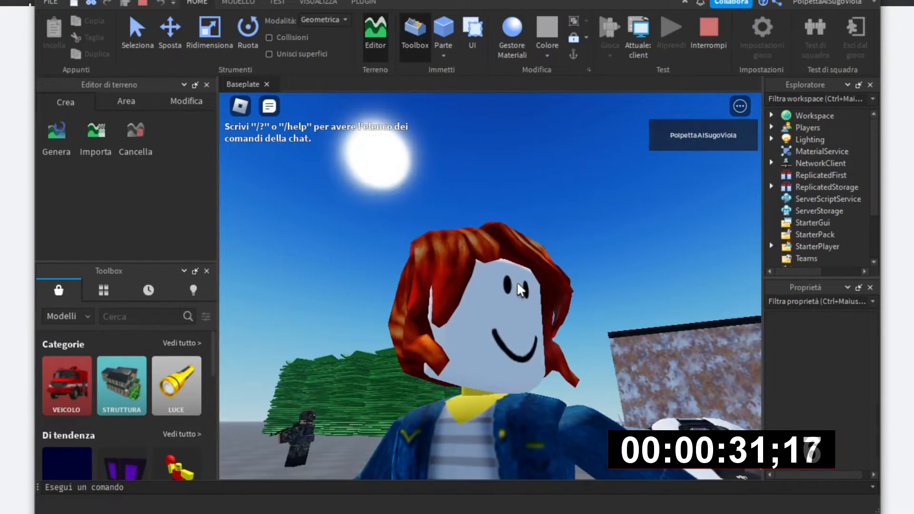